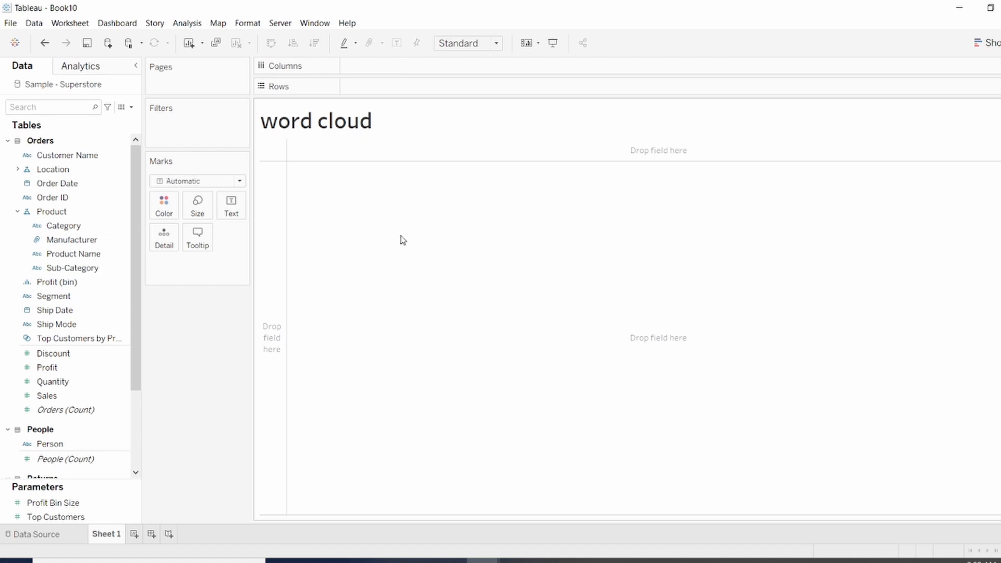
Place Sub-Category on Text so all 17 sub-category names appear as marks
click(72, 268)
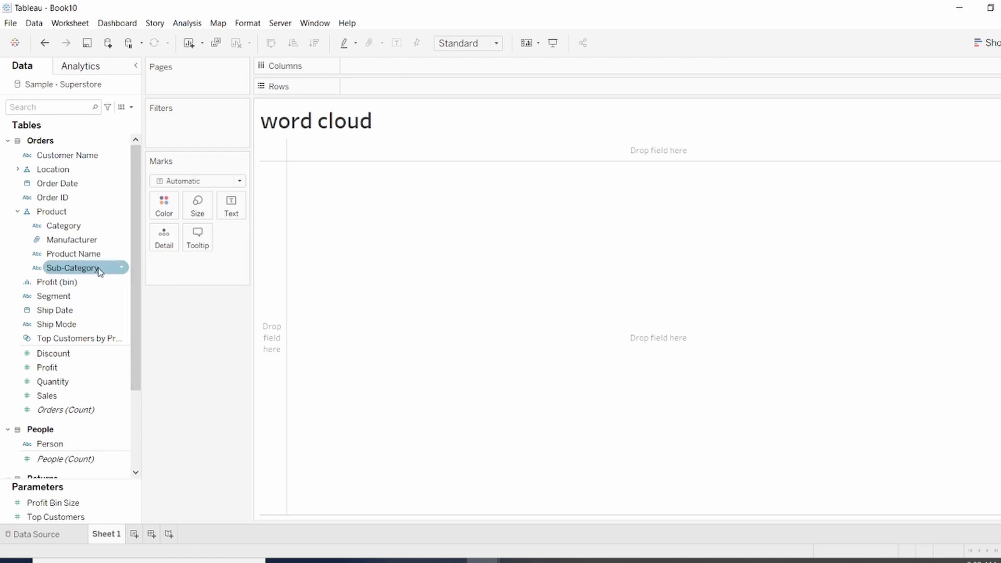
drag(73, 268, 232, 204)
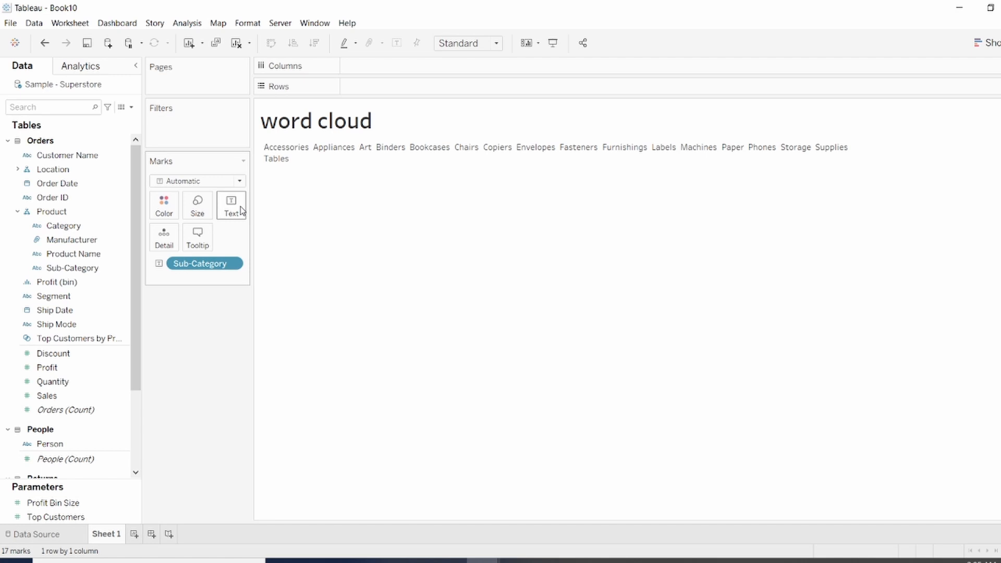
mouse_move(225, 233)
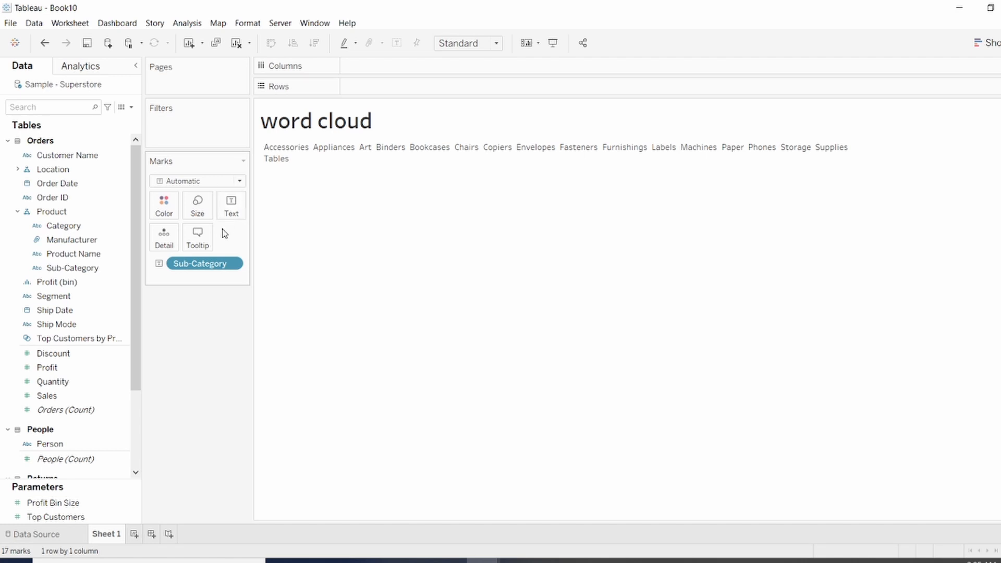
Size the names by SUM(Sales), set the mark type to Text, and begin coloring by Sales
click(47, 395)
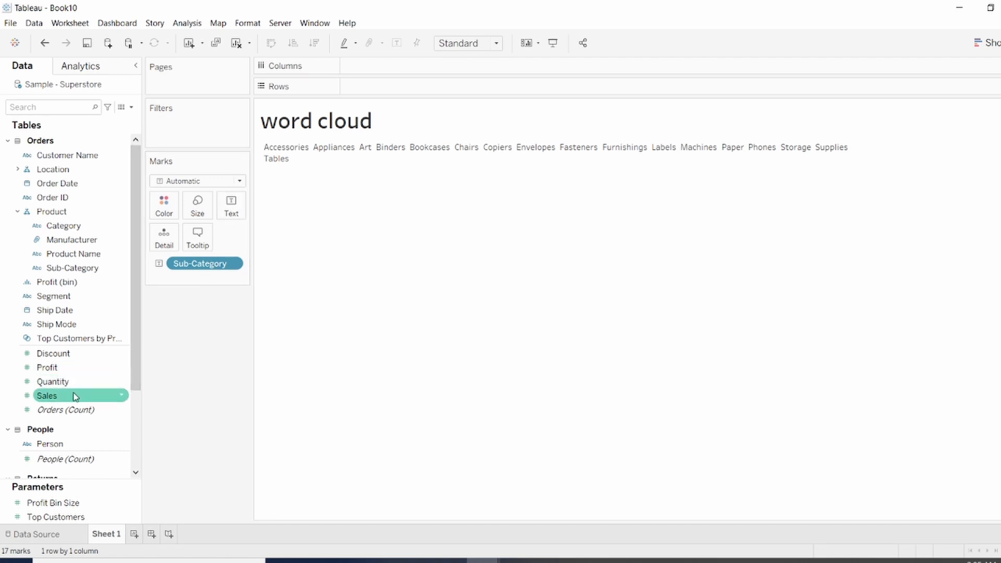
drag(72, 396, 186, 232)
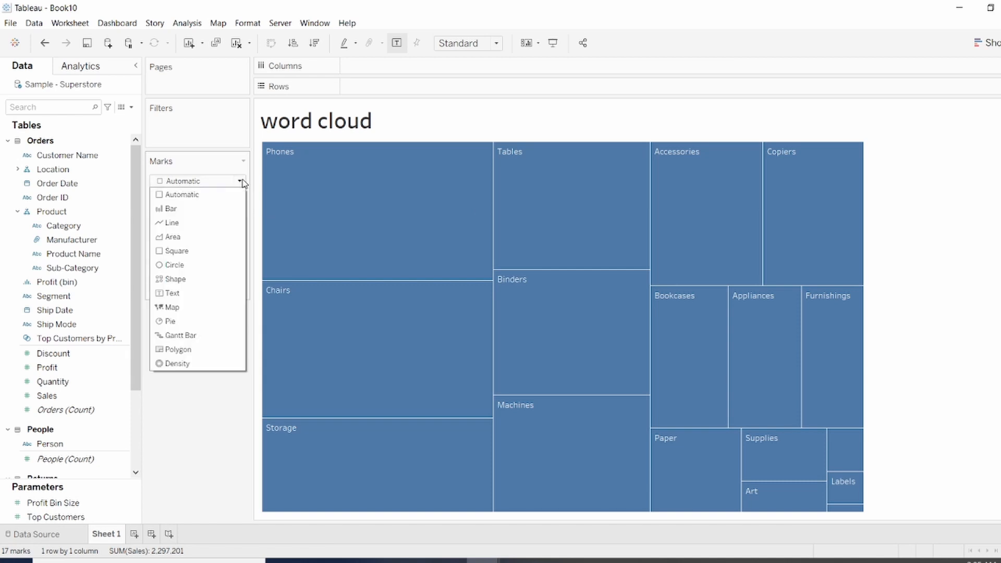
mouse_move(172, 279)
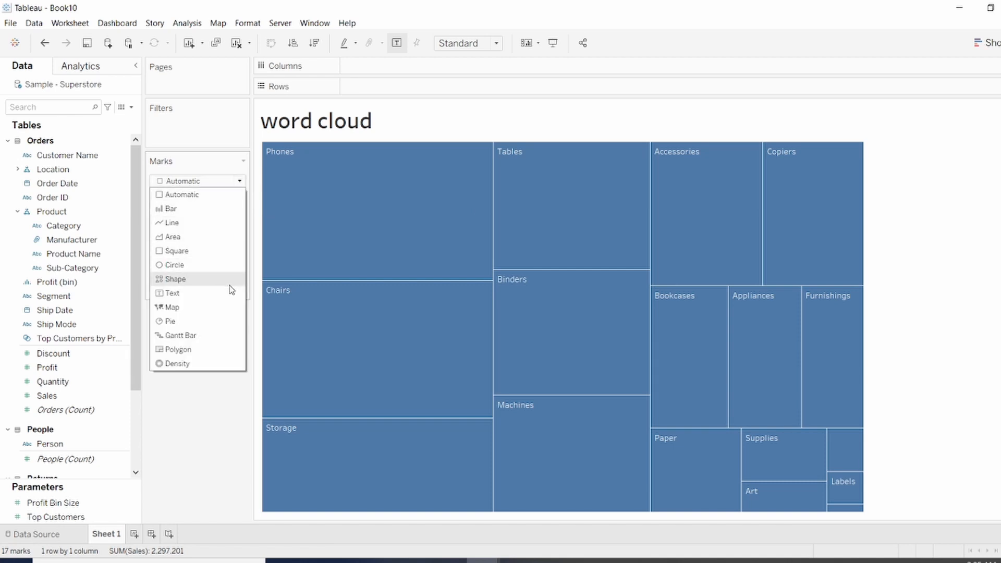
click(172, 293)
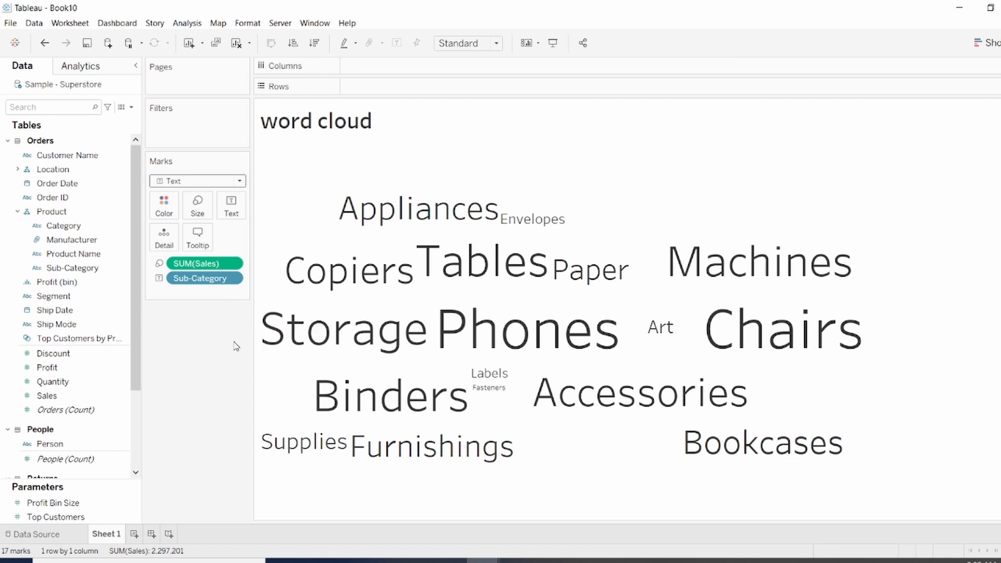
click(45, 395)
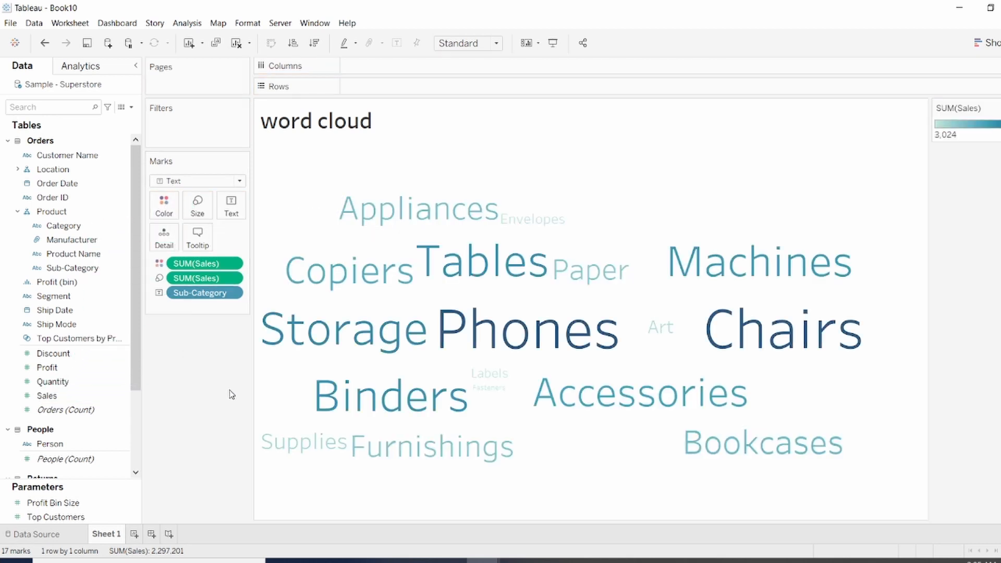
mouse_move(503, 343)
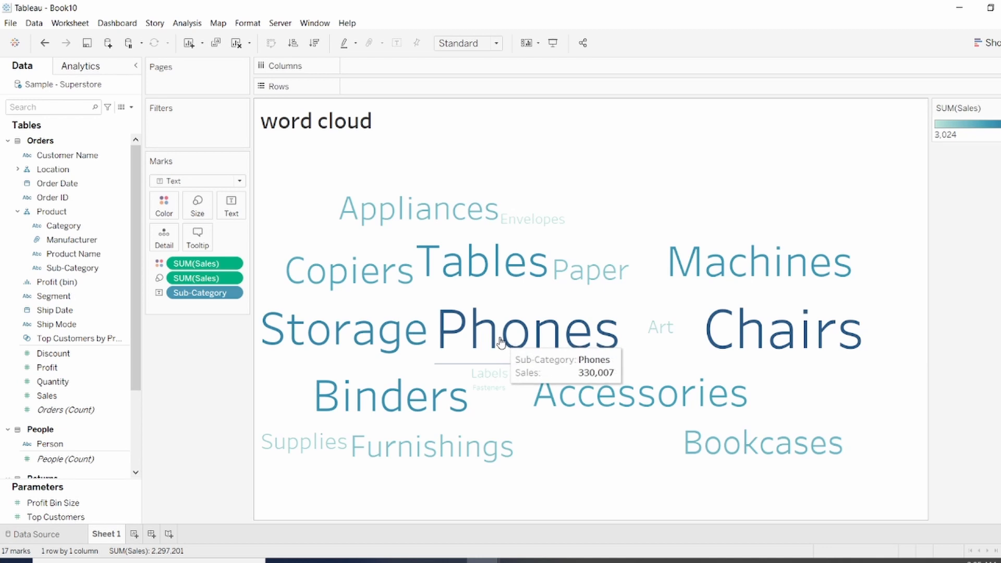
mouse_move(657, 202)
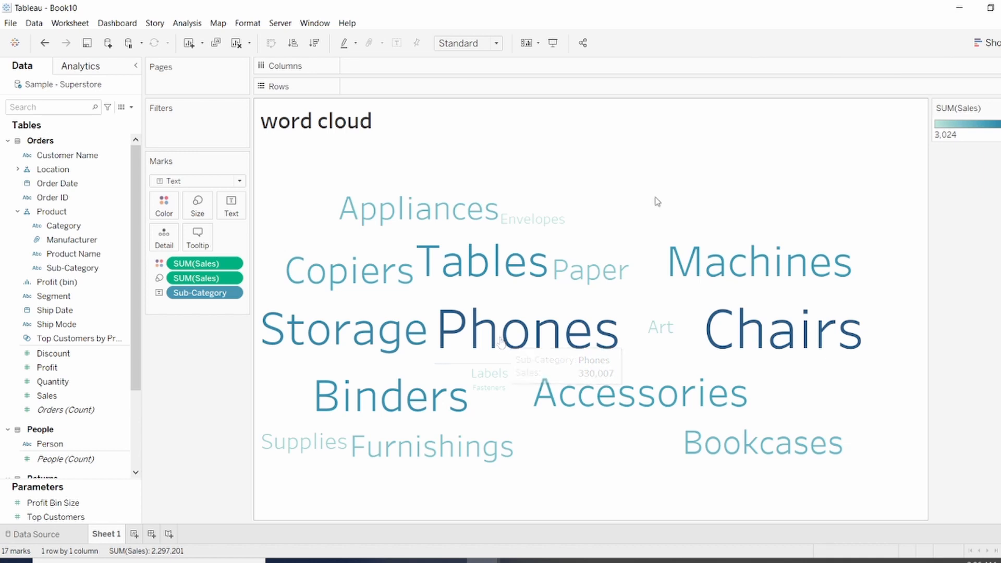
mouse_move(656, 201)
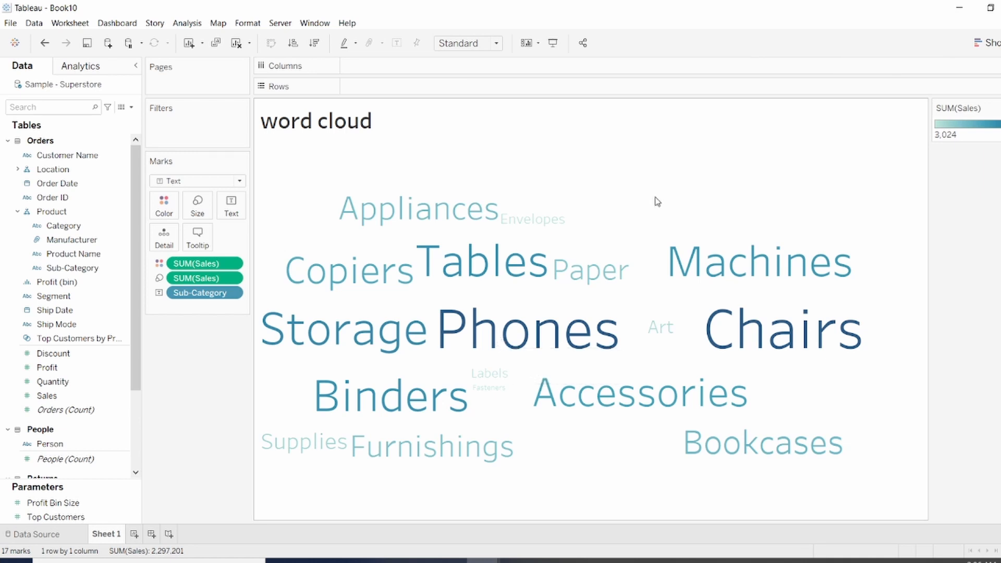